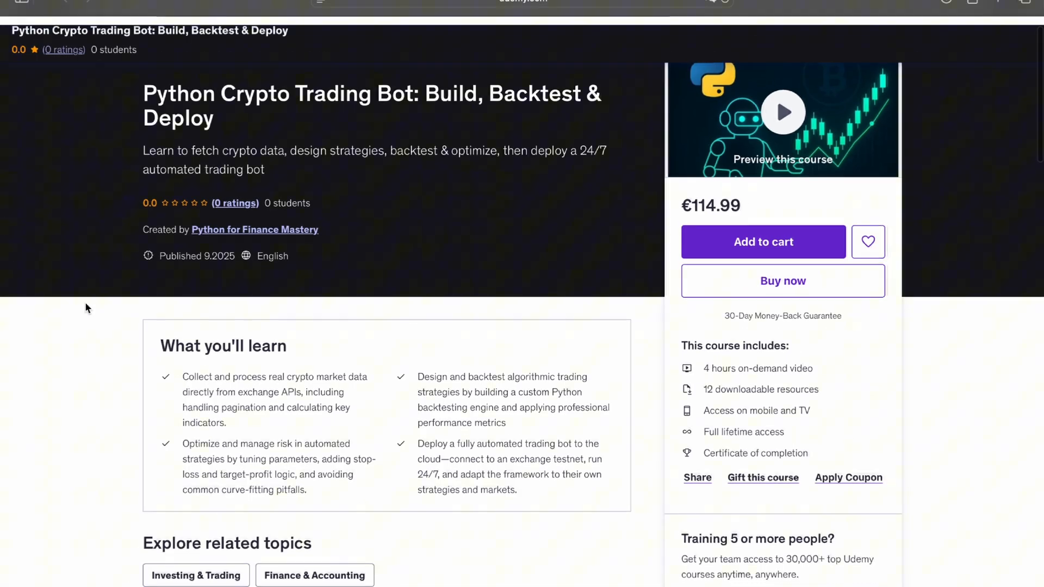
Step: Scroll down the course page until the Course content list with five sections is visible
scroll(down, 3)
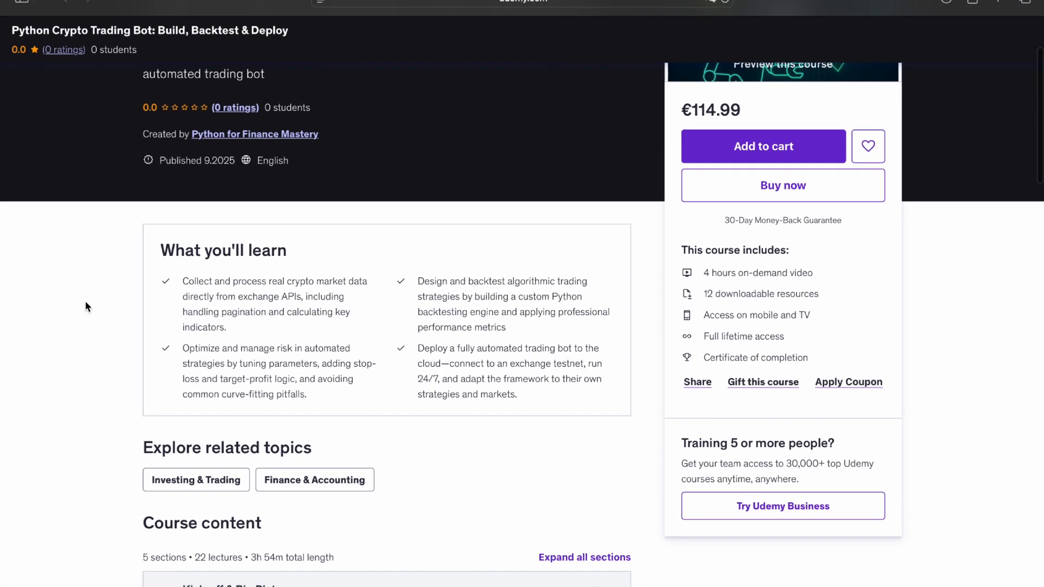
scroll(down, 3)
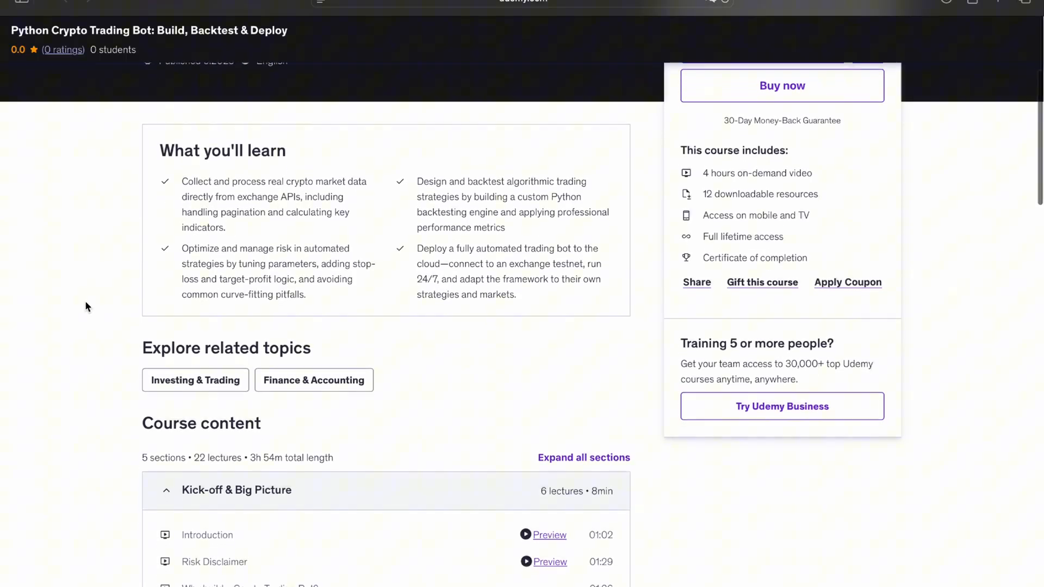
scroll(down, 3)
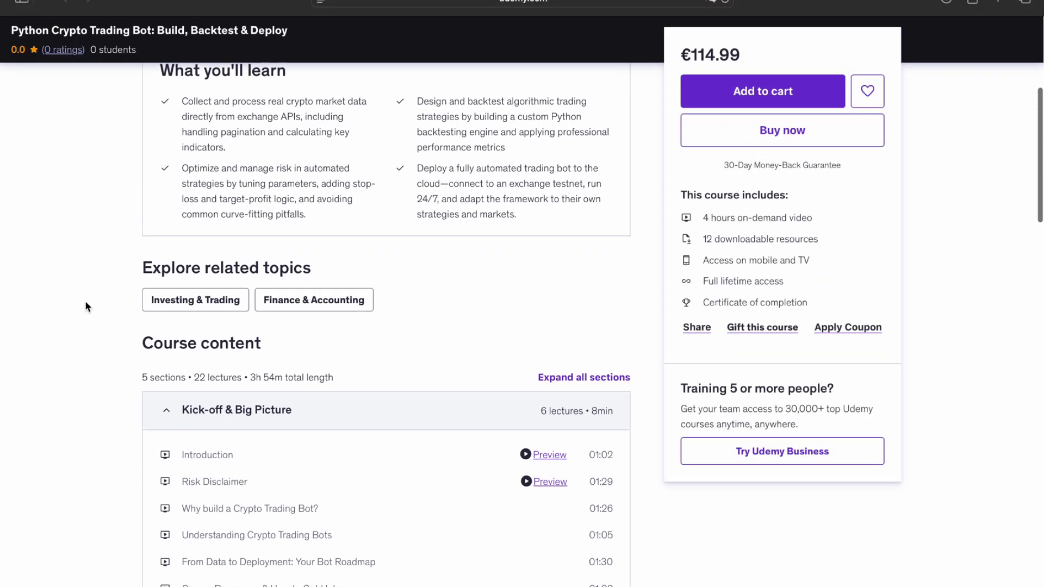
scroll(down, 3)
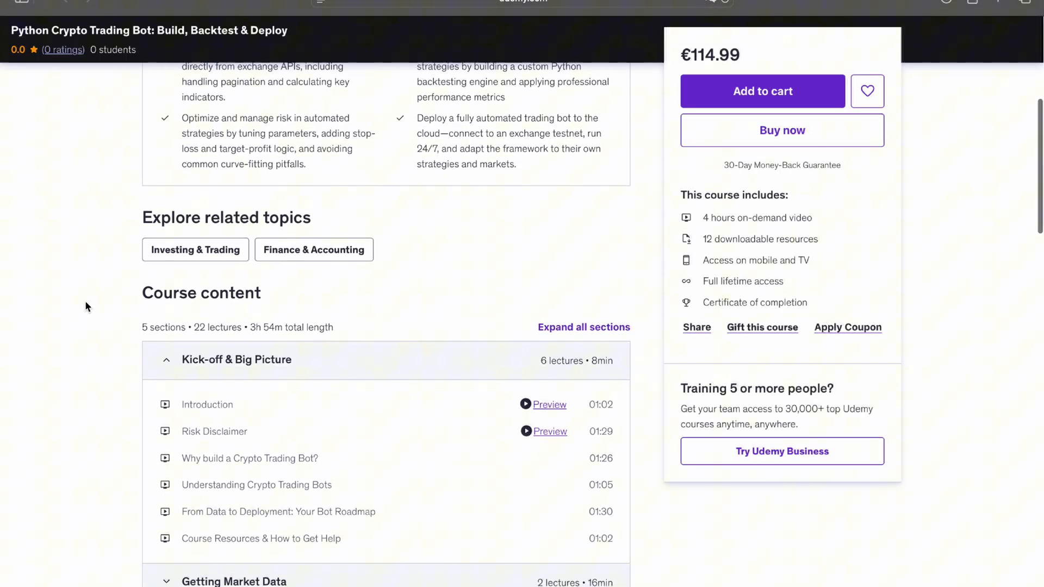
scroll(down, 3)
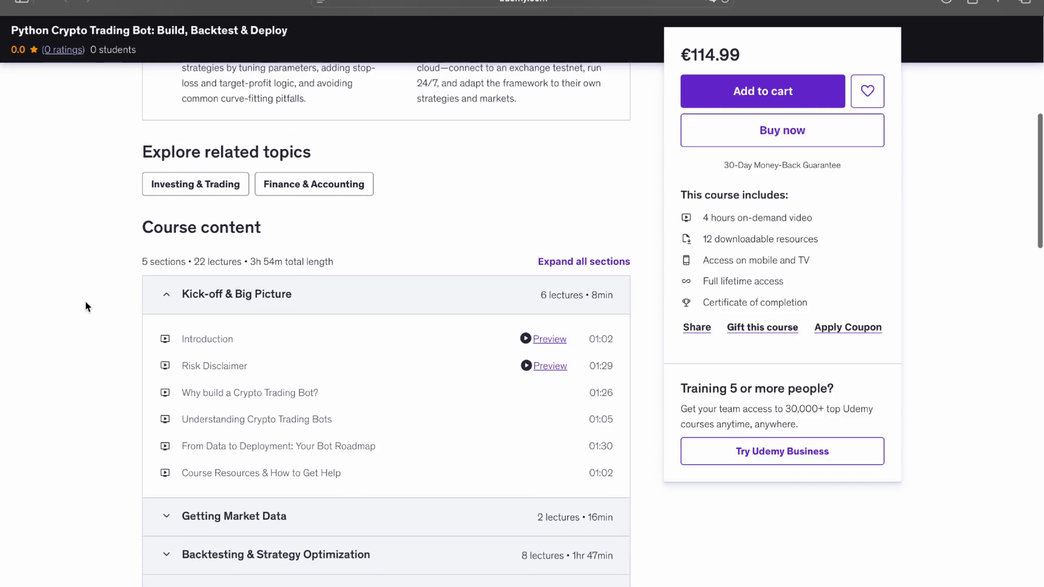
scroll(down, 3)
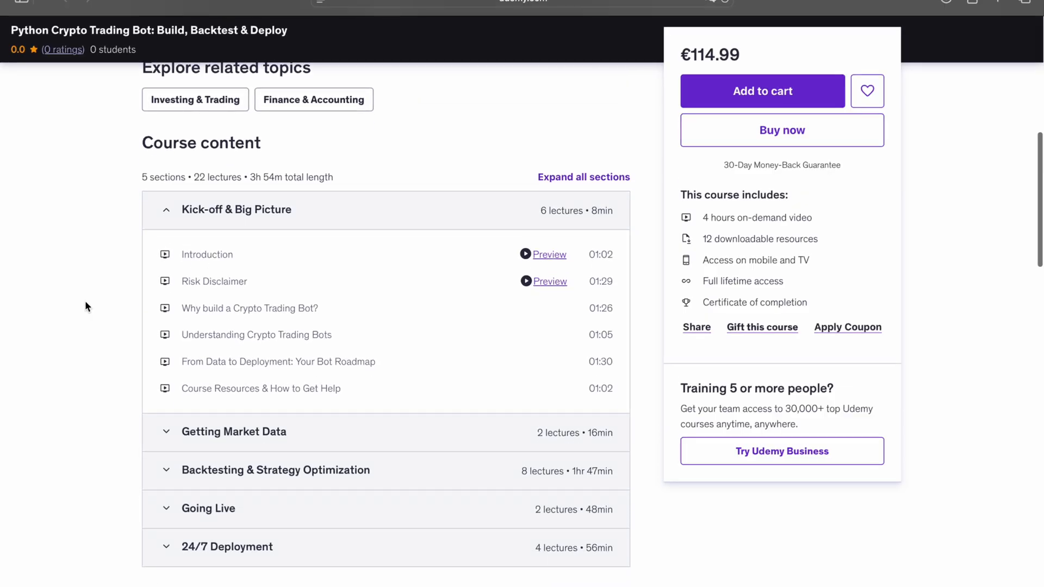
Step: Switch to the JupyterLab L4_1_Testnet notebook showing 2145 Binance sandbox markets loaded
click(234, 431)
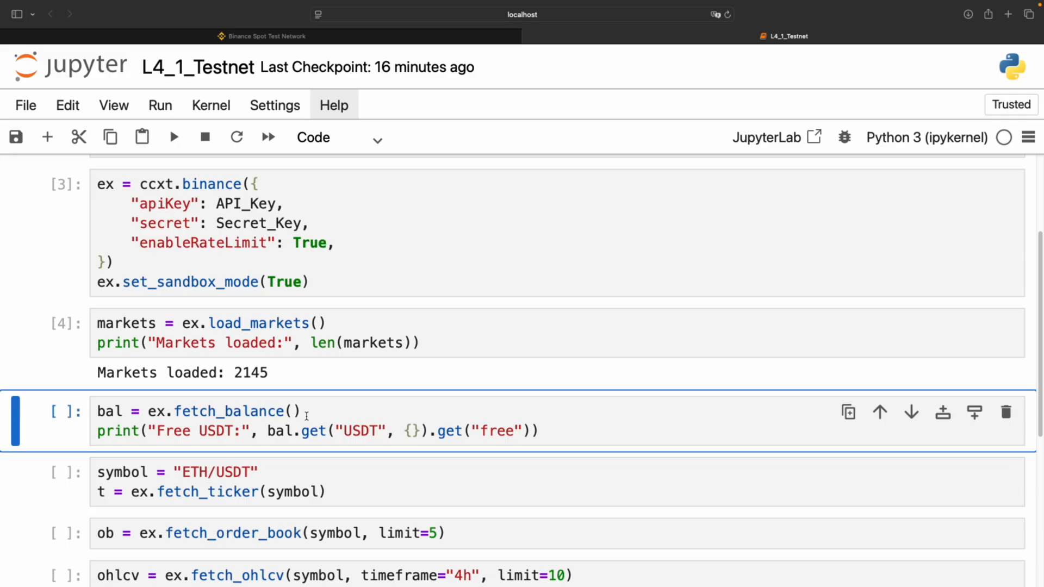
Step: Expand Backtesting & Strategy Optimization and scroll through the Getting Market Data and Going Live lectures
click(784, 36)
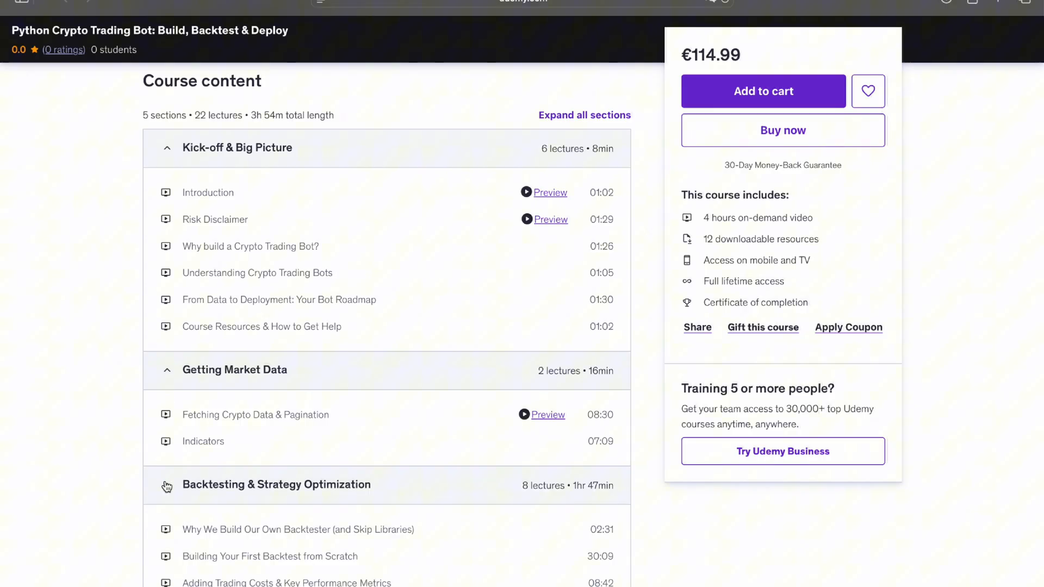
scroll(down, 3)
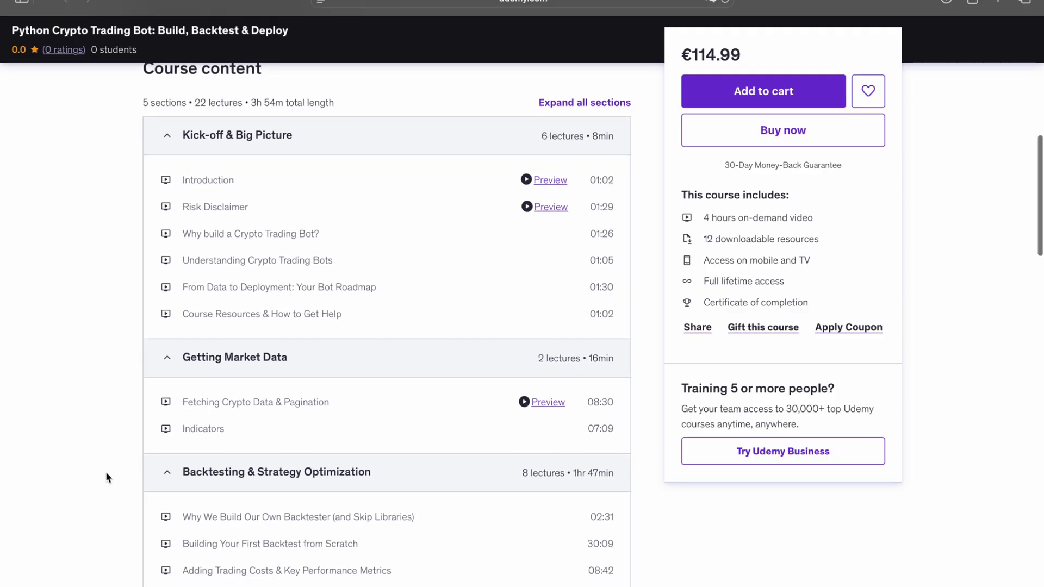
scroll(down, 3)
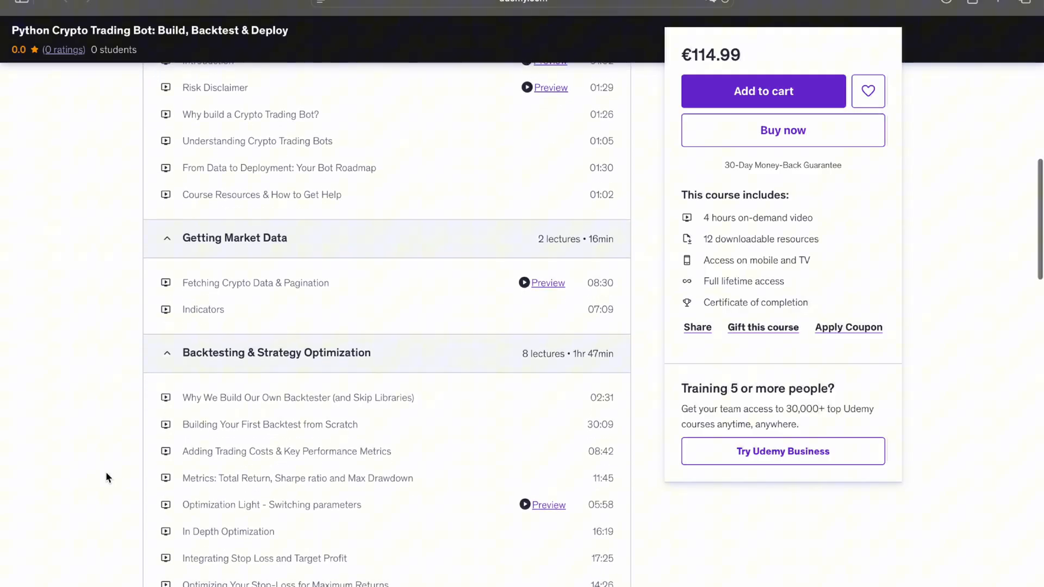
scroll(down, 3)
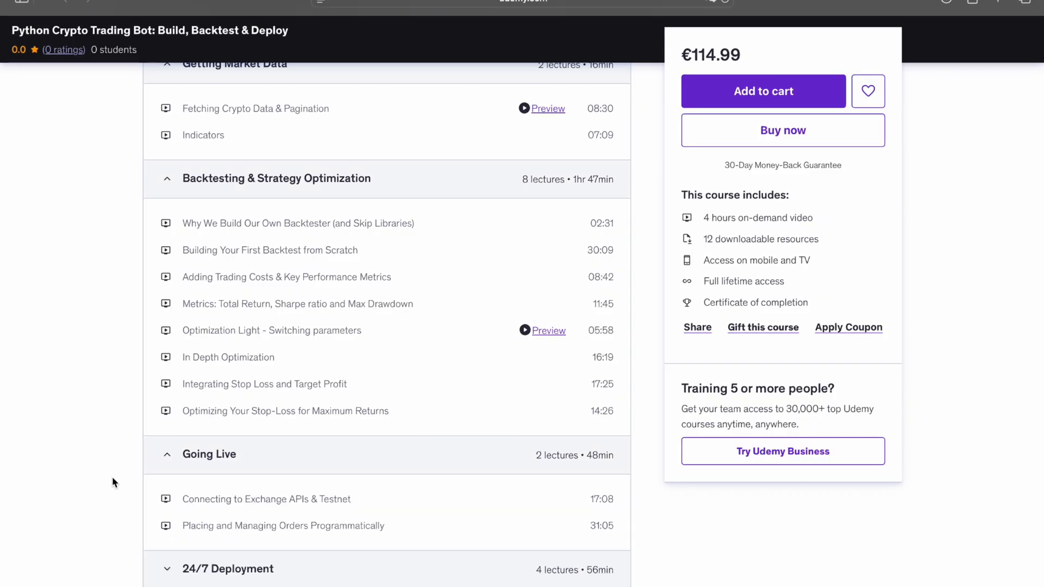
scroll(down, 3)
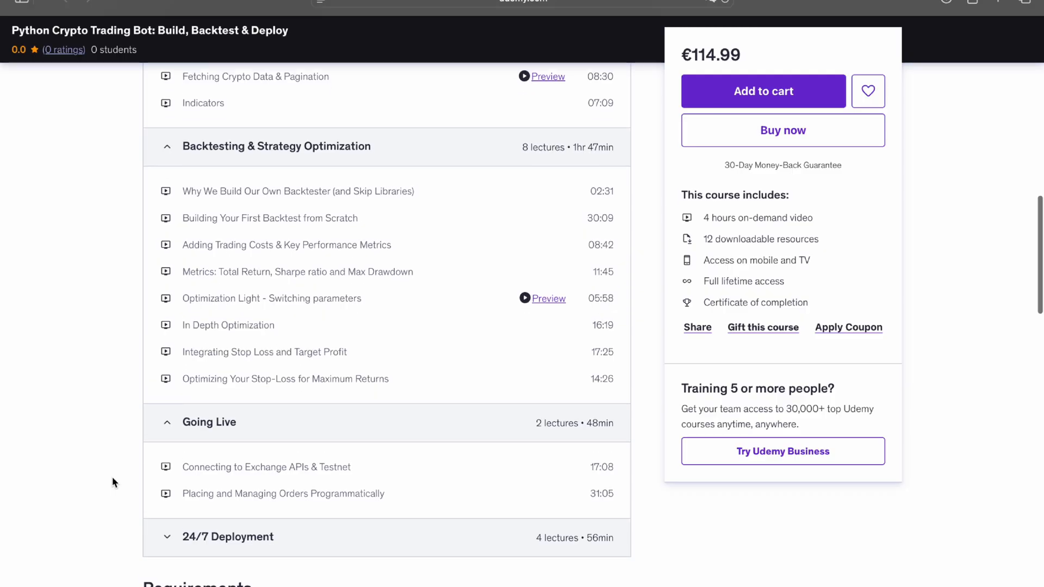
scroll(down, 3)
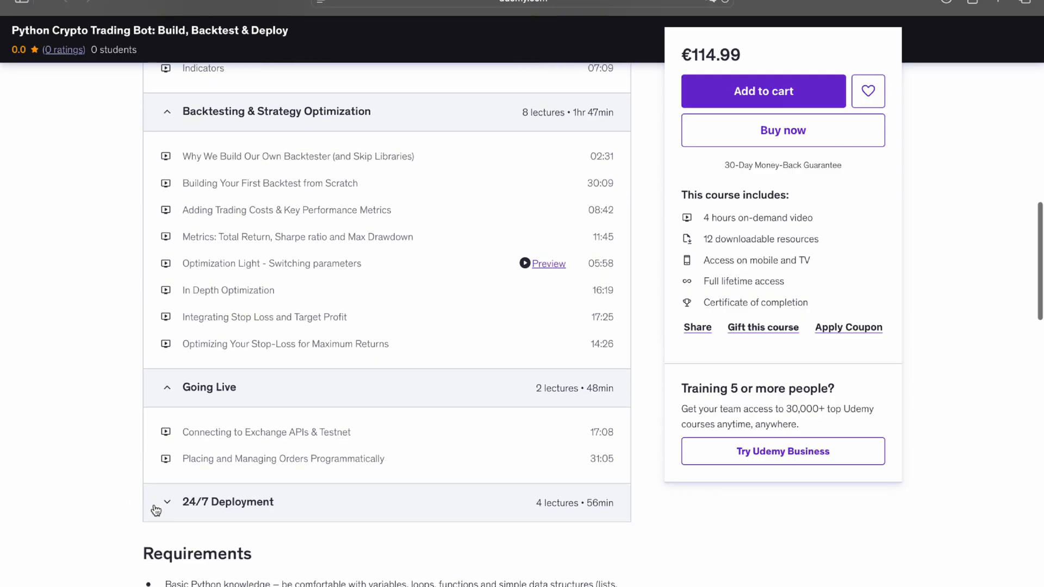
Step: Expand the 24/7 Deployment section and review the bot.py ETHUSDT test-mode trade log before returning to Udemy
click(161, 502)
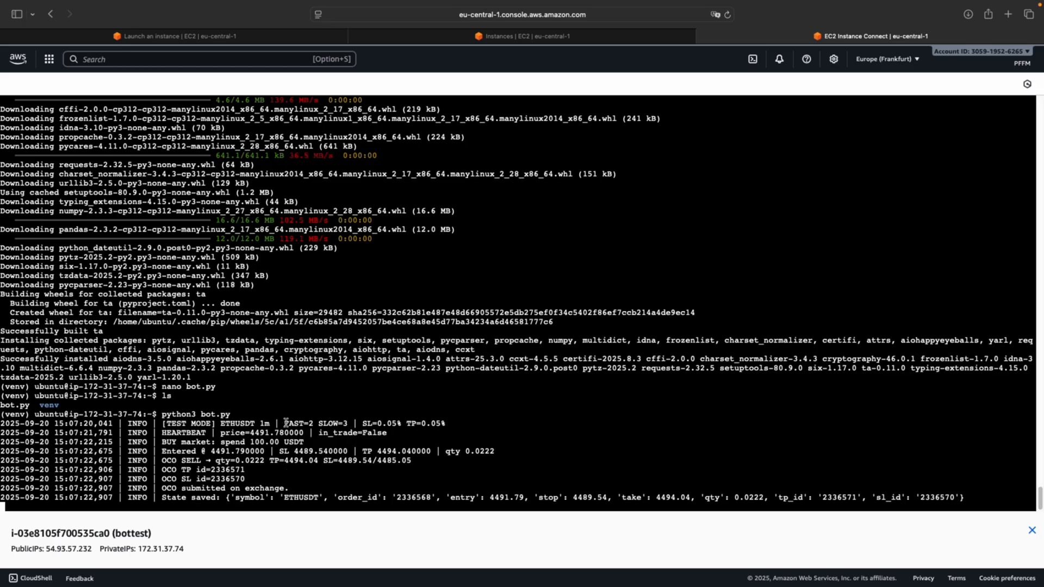
mouse_move(393, 440)
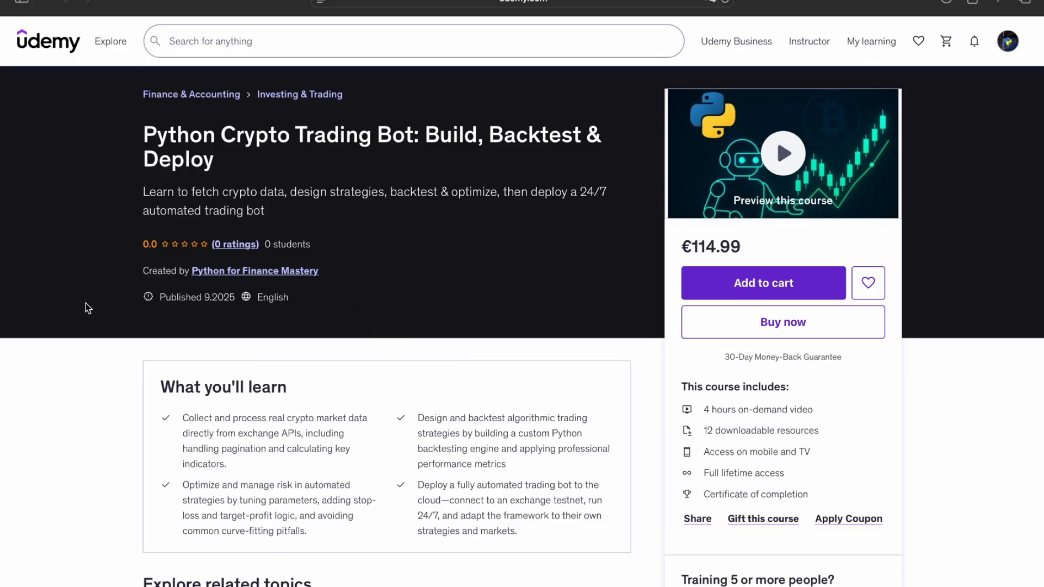
scroll(down, 3)
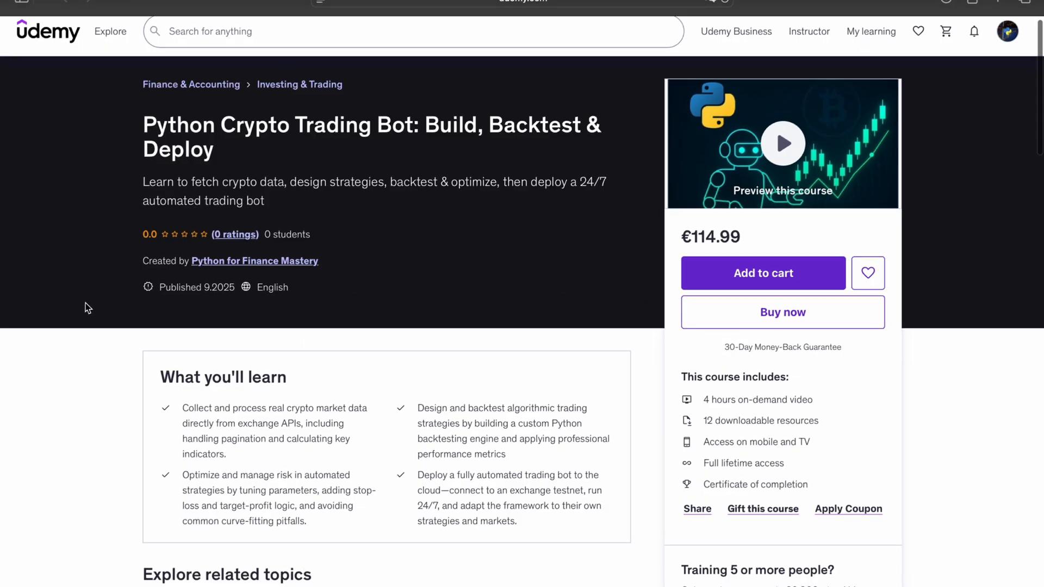